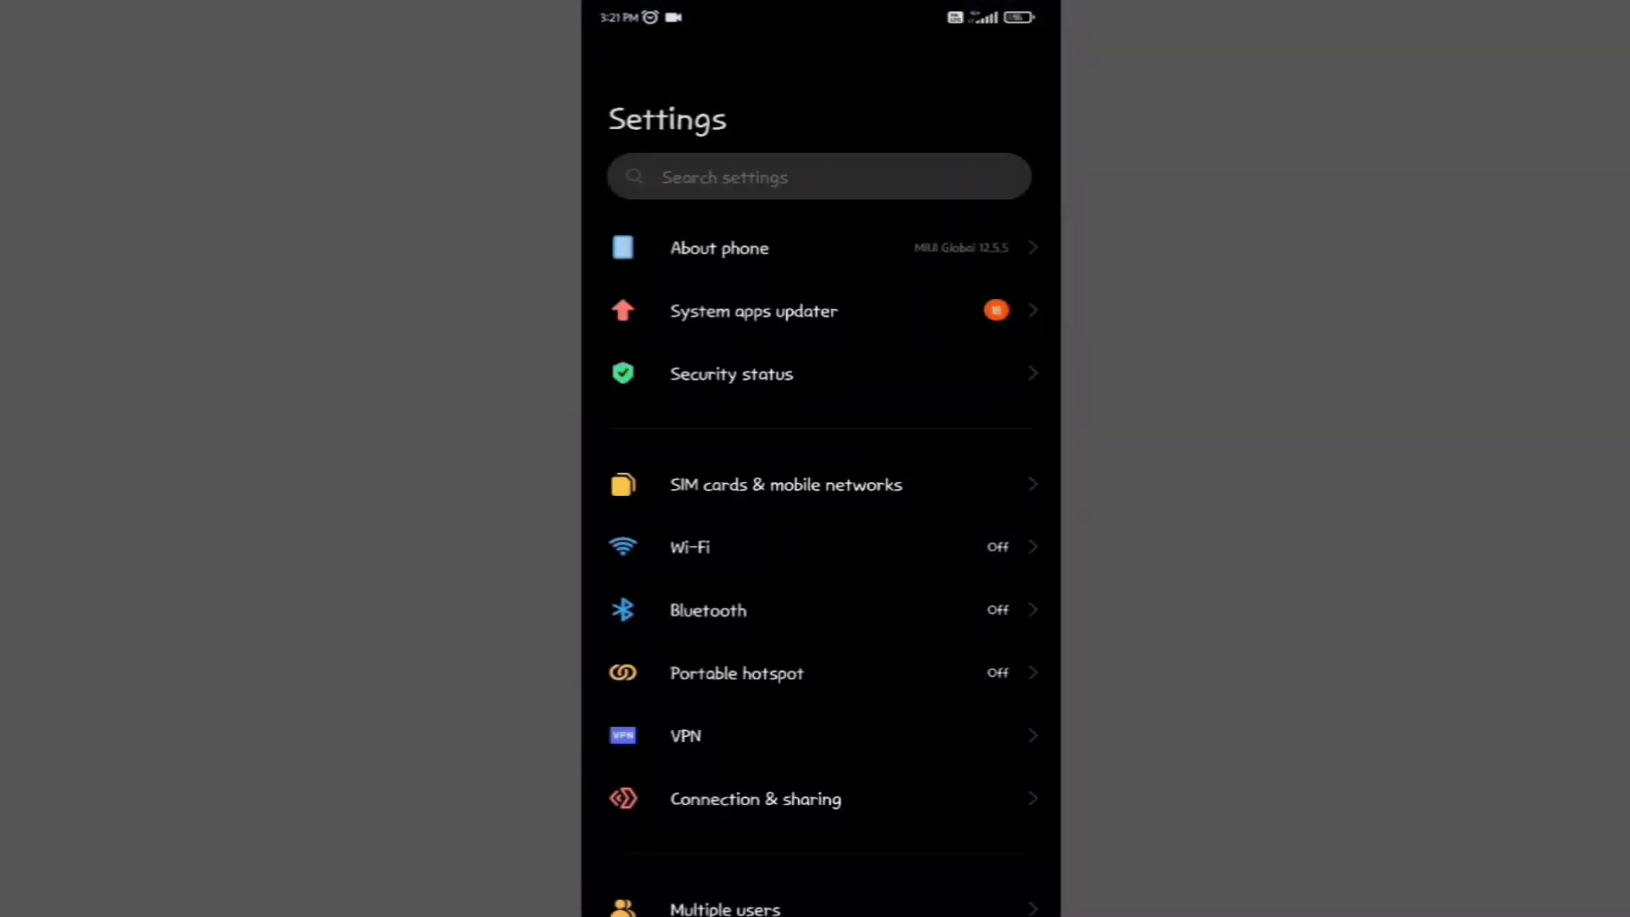
# Search the Settings app for "google" to list Google-related settings
pyautogui.scroll(-3)
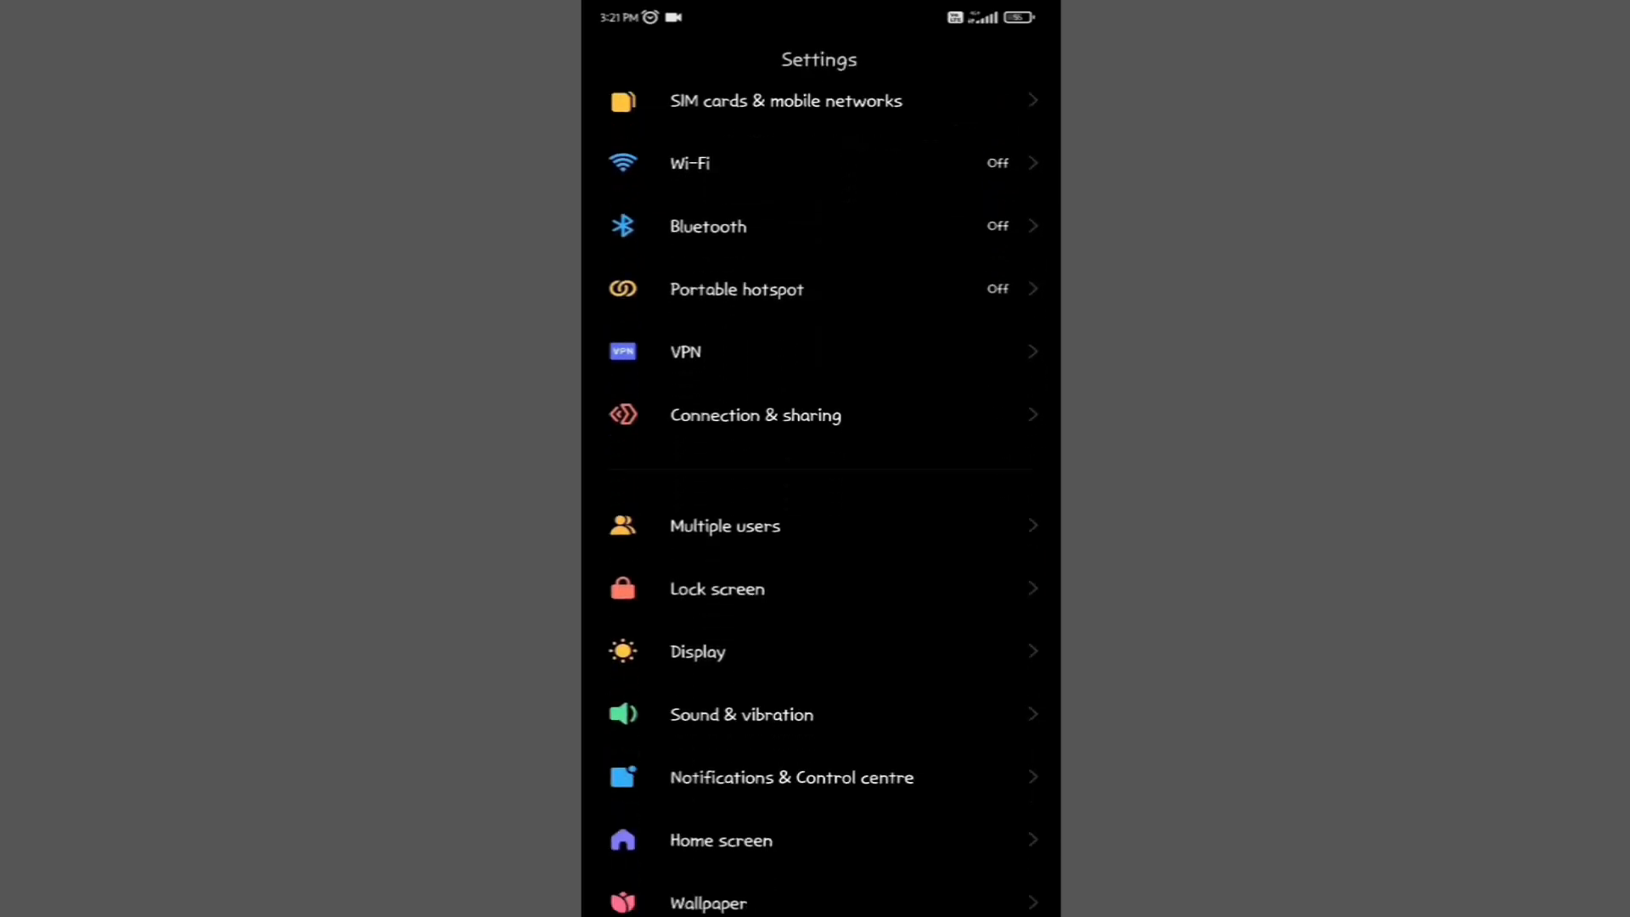
pyautogui.scroll(-3)
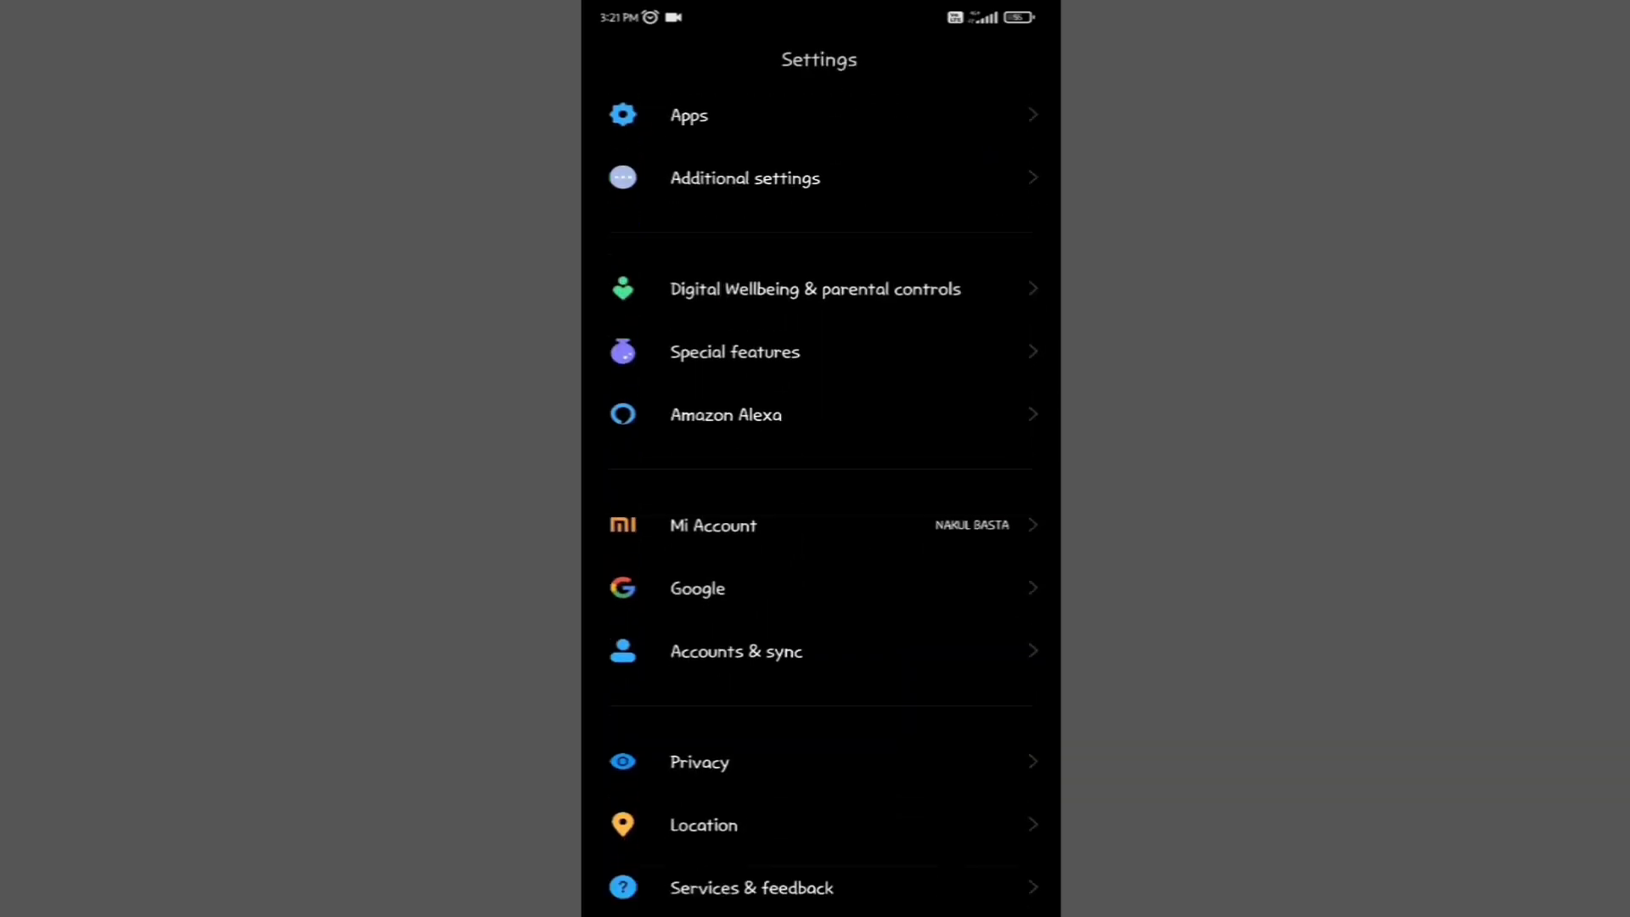
pyautogui.write('google')
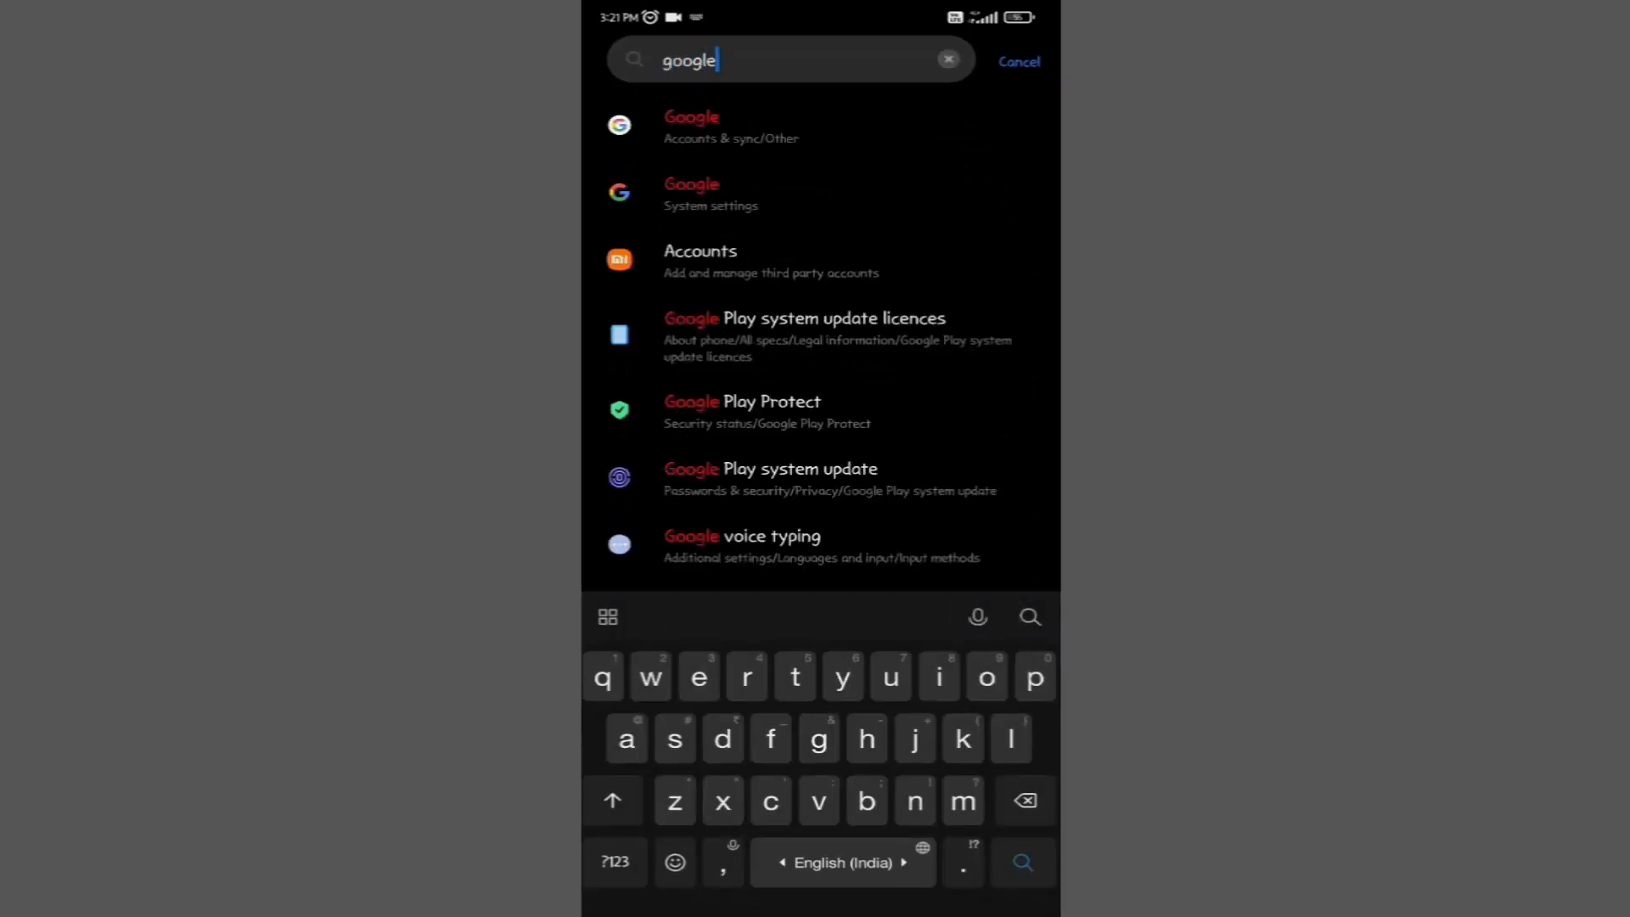
# Go into the Google system settings and reach Settings for Google apps
pyautogui.click(691, 193)
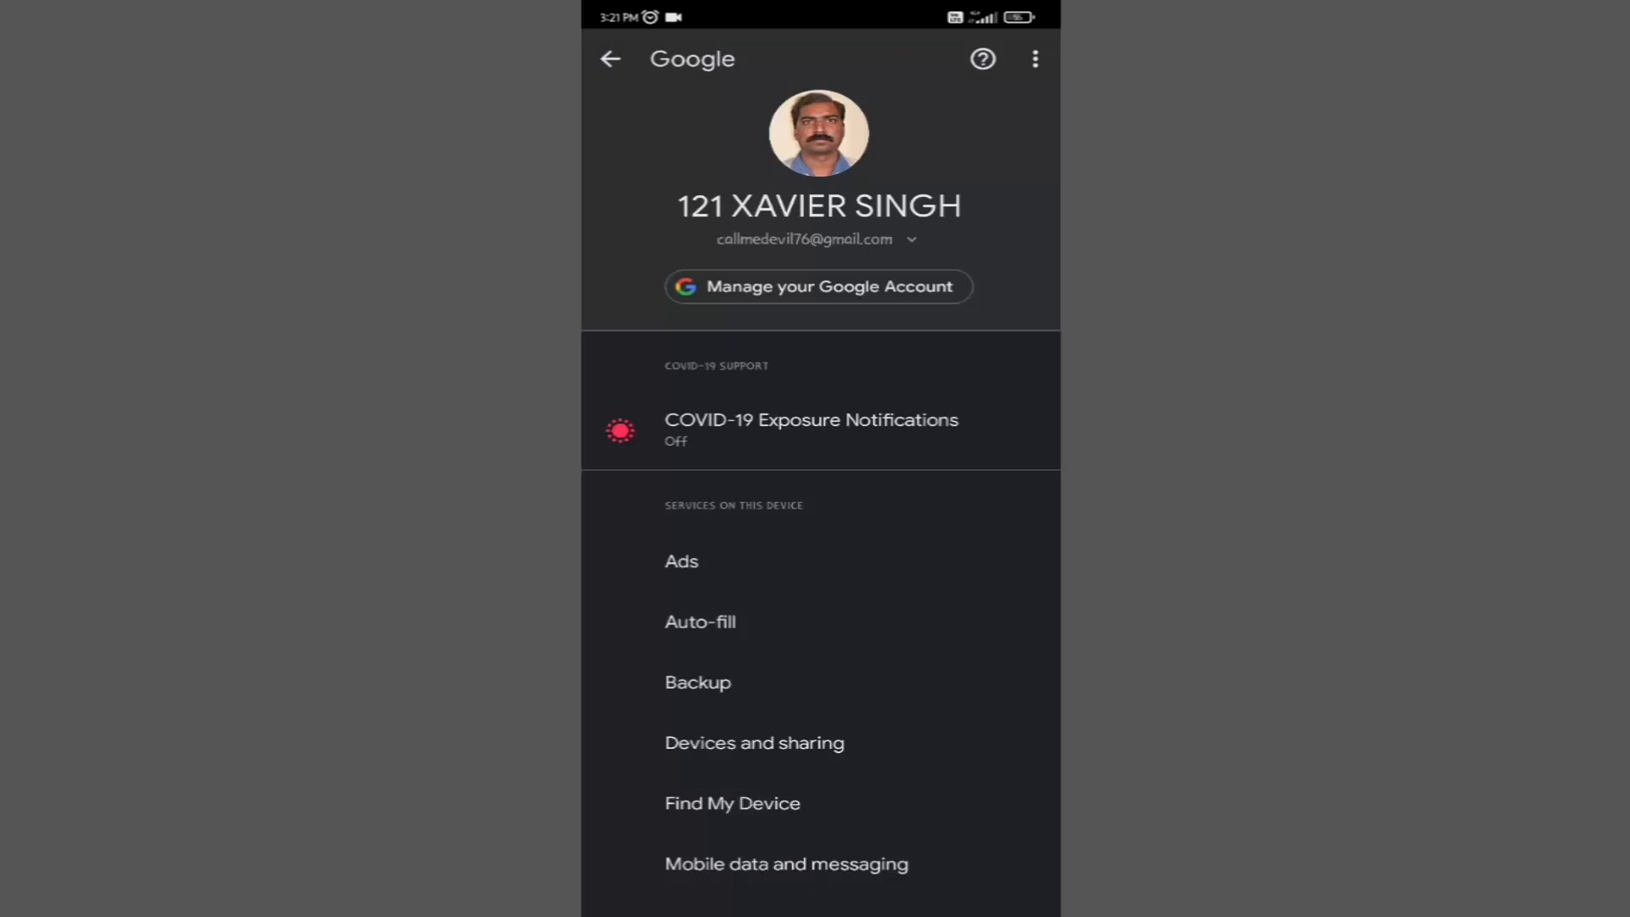
pyautogui.scroll(-3)
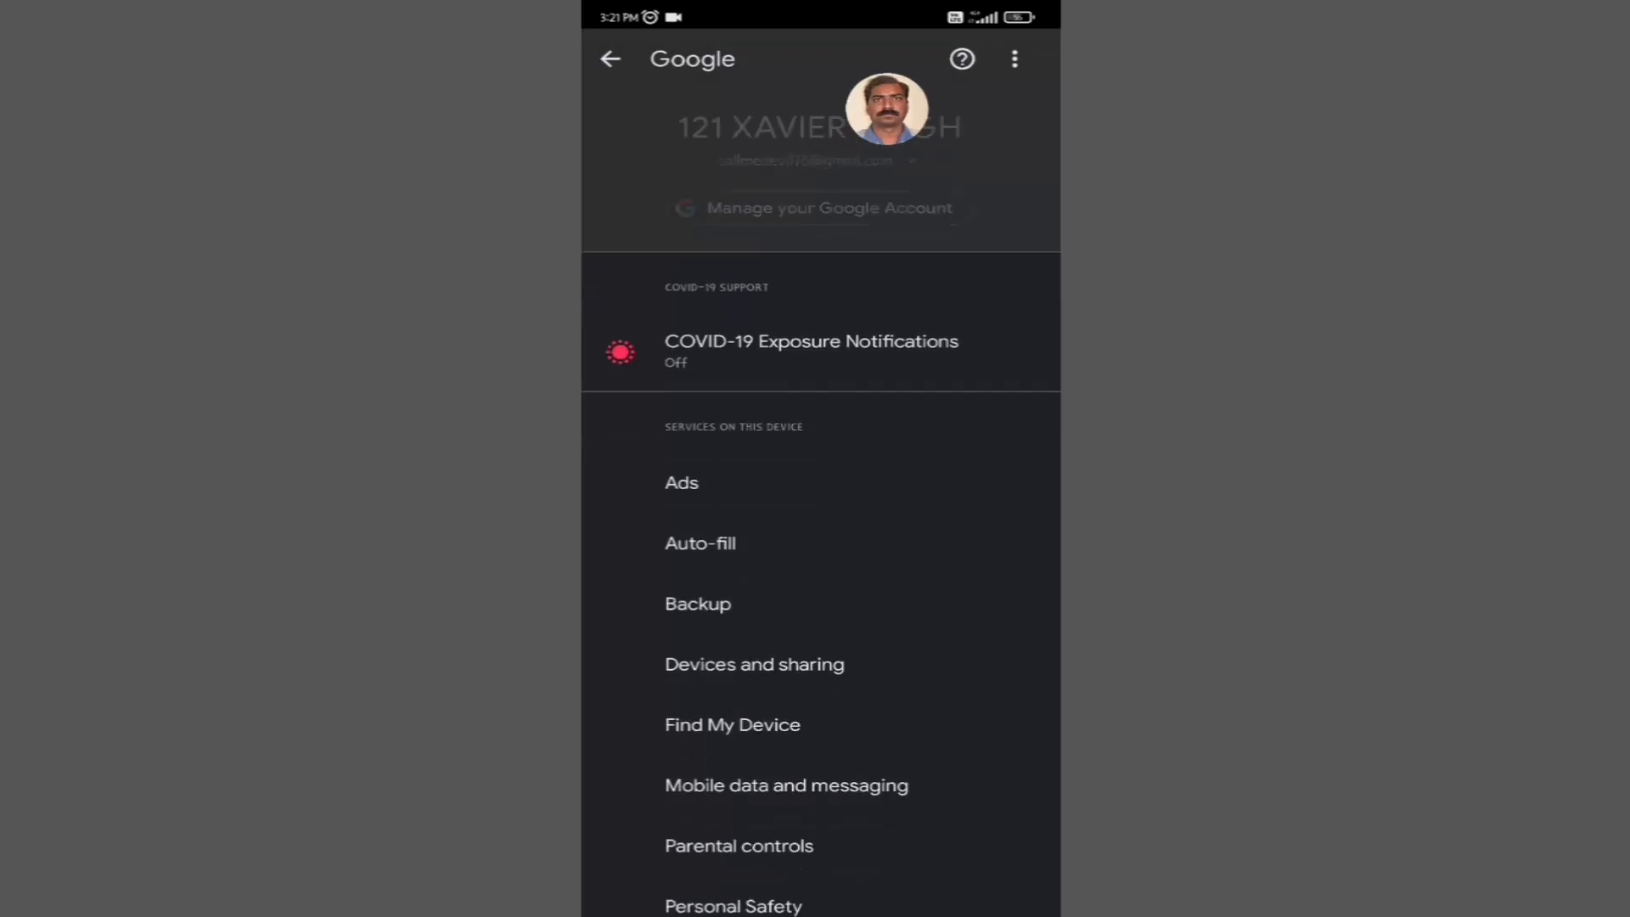
pyautogui.scroll(-3)
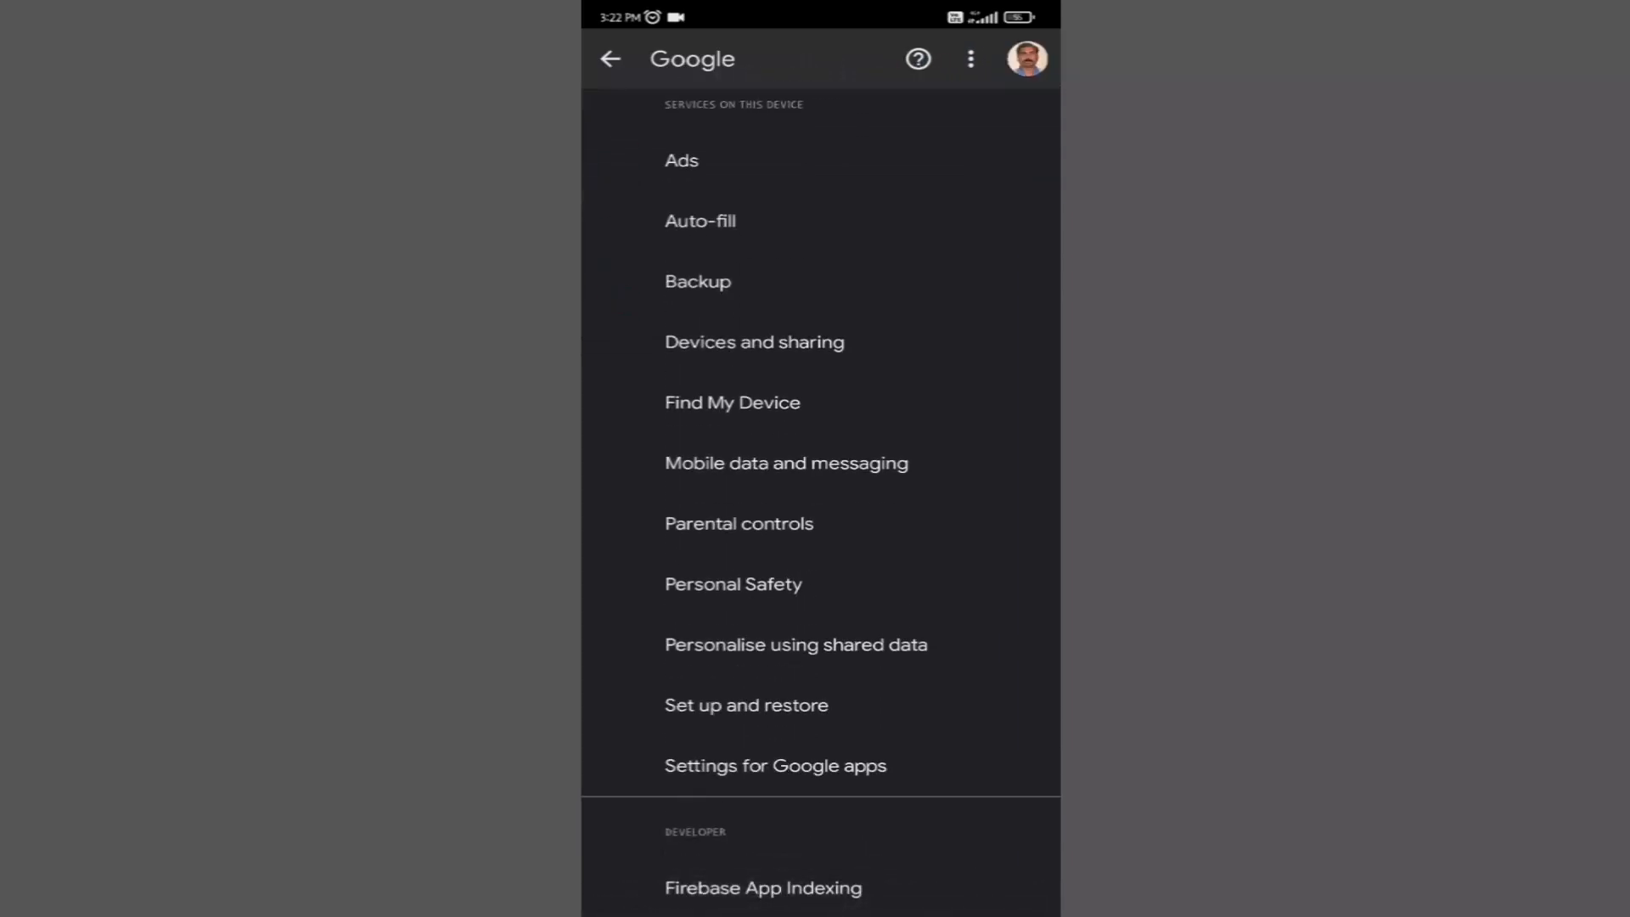
pyautogui.click(774, 766)
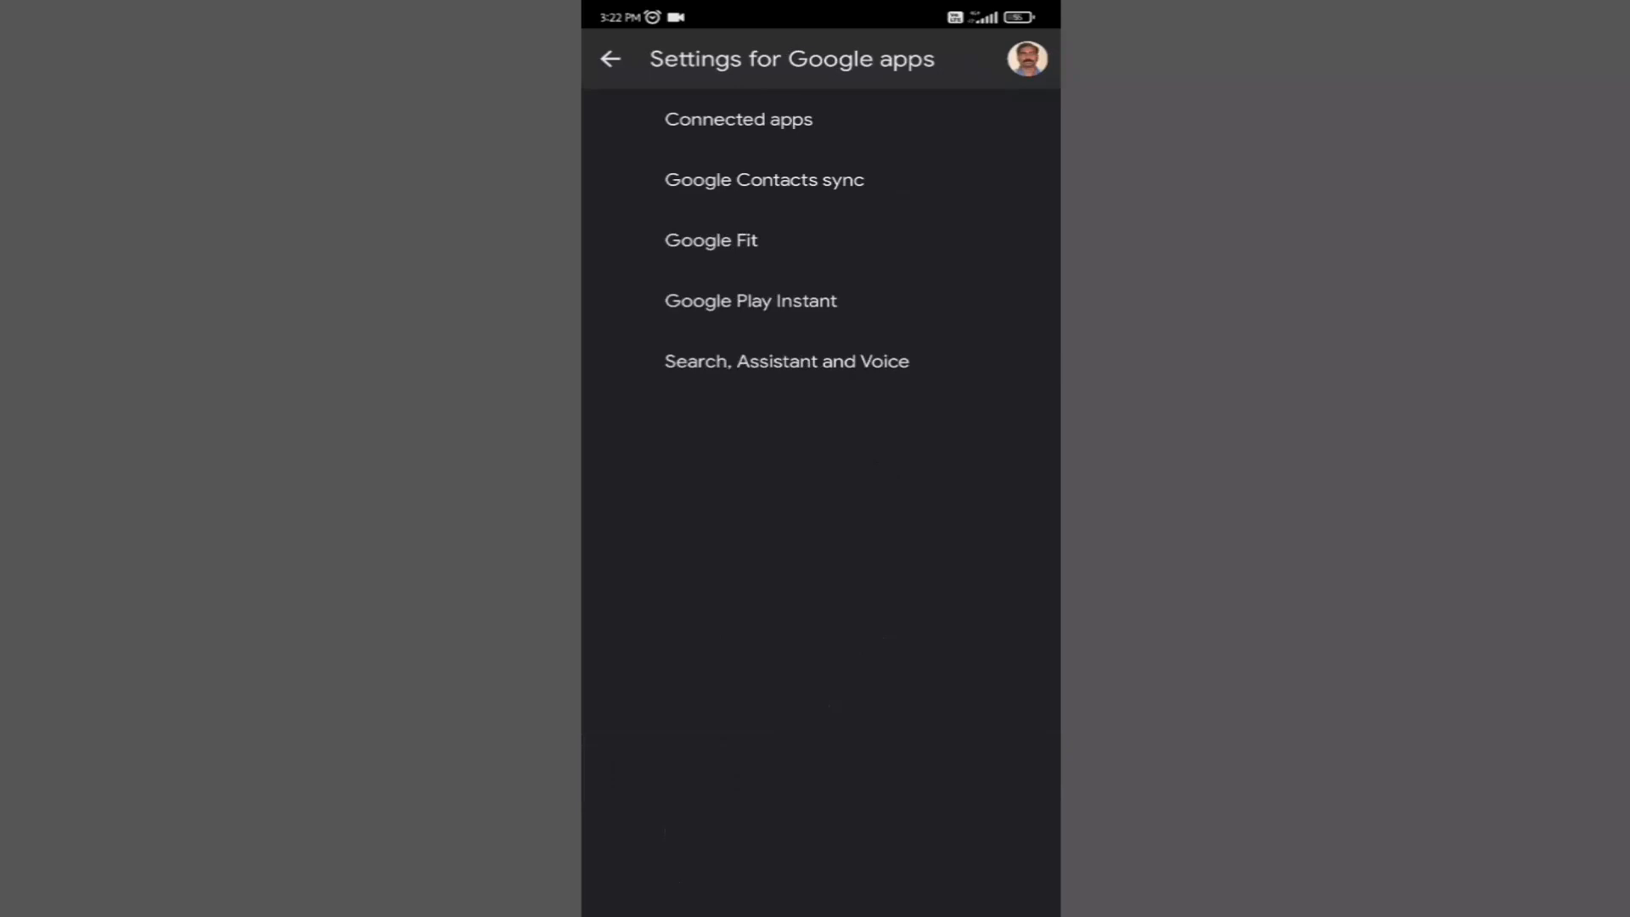
# Enter Search, Assistant and Voice to reach the Assistant's popular settings
pyautogui.click(610, 57)
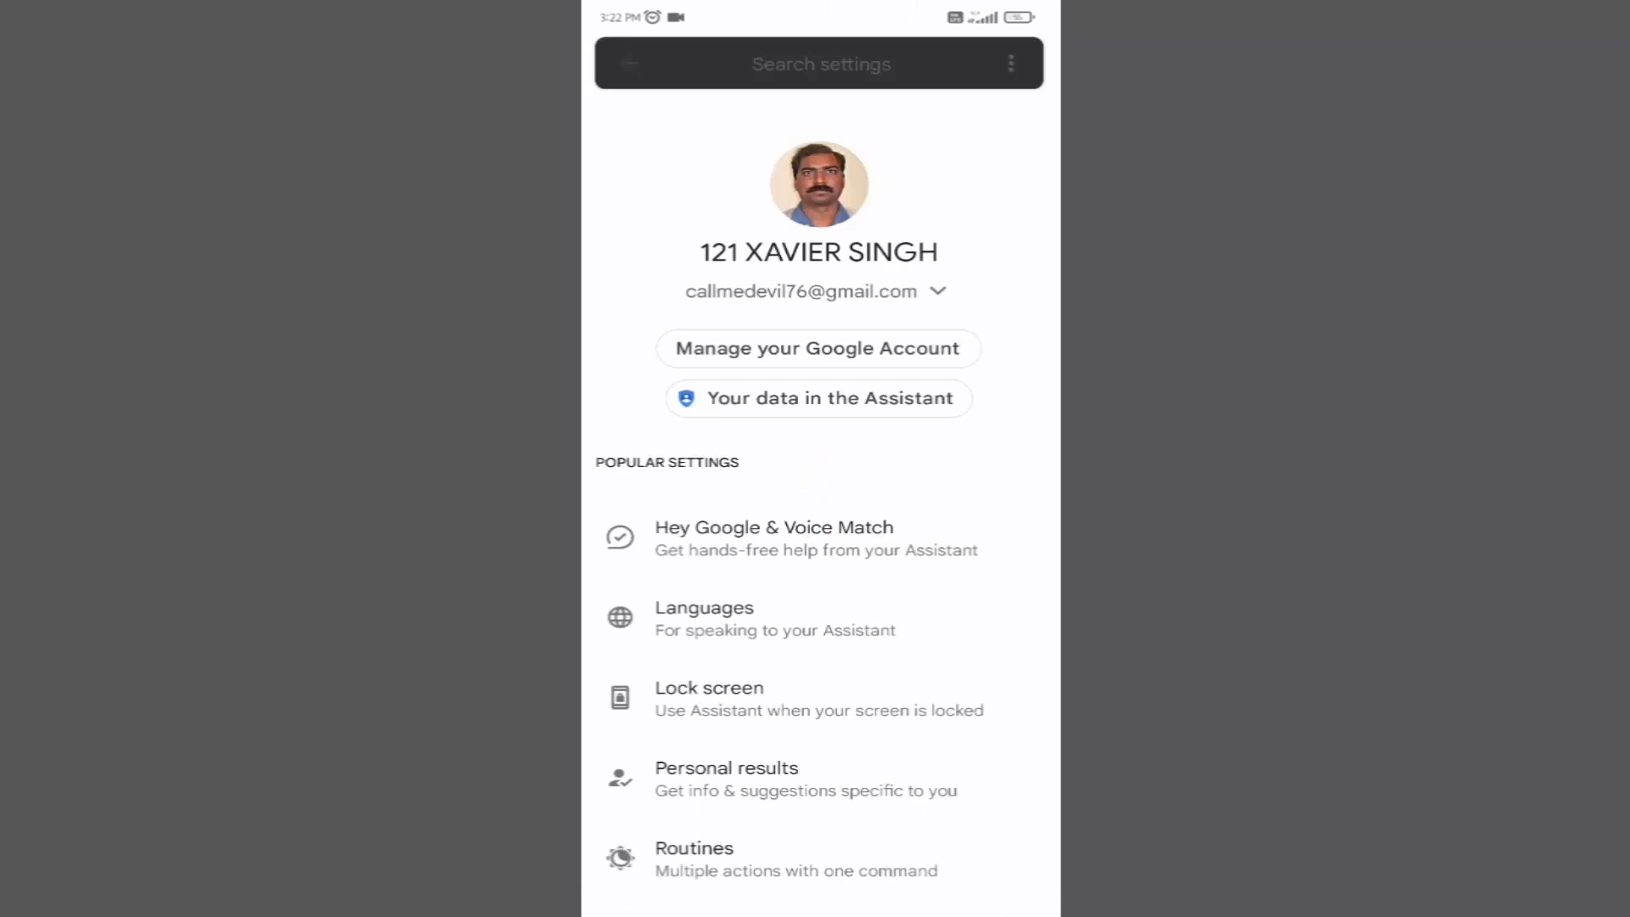
pyautogui.scroll(-3)
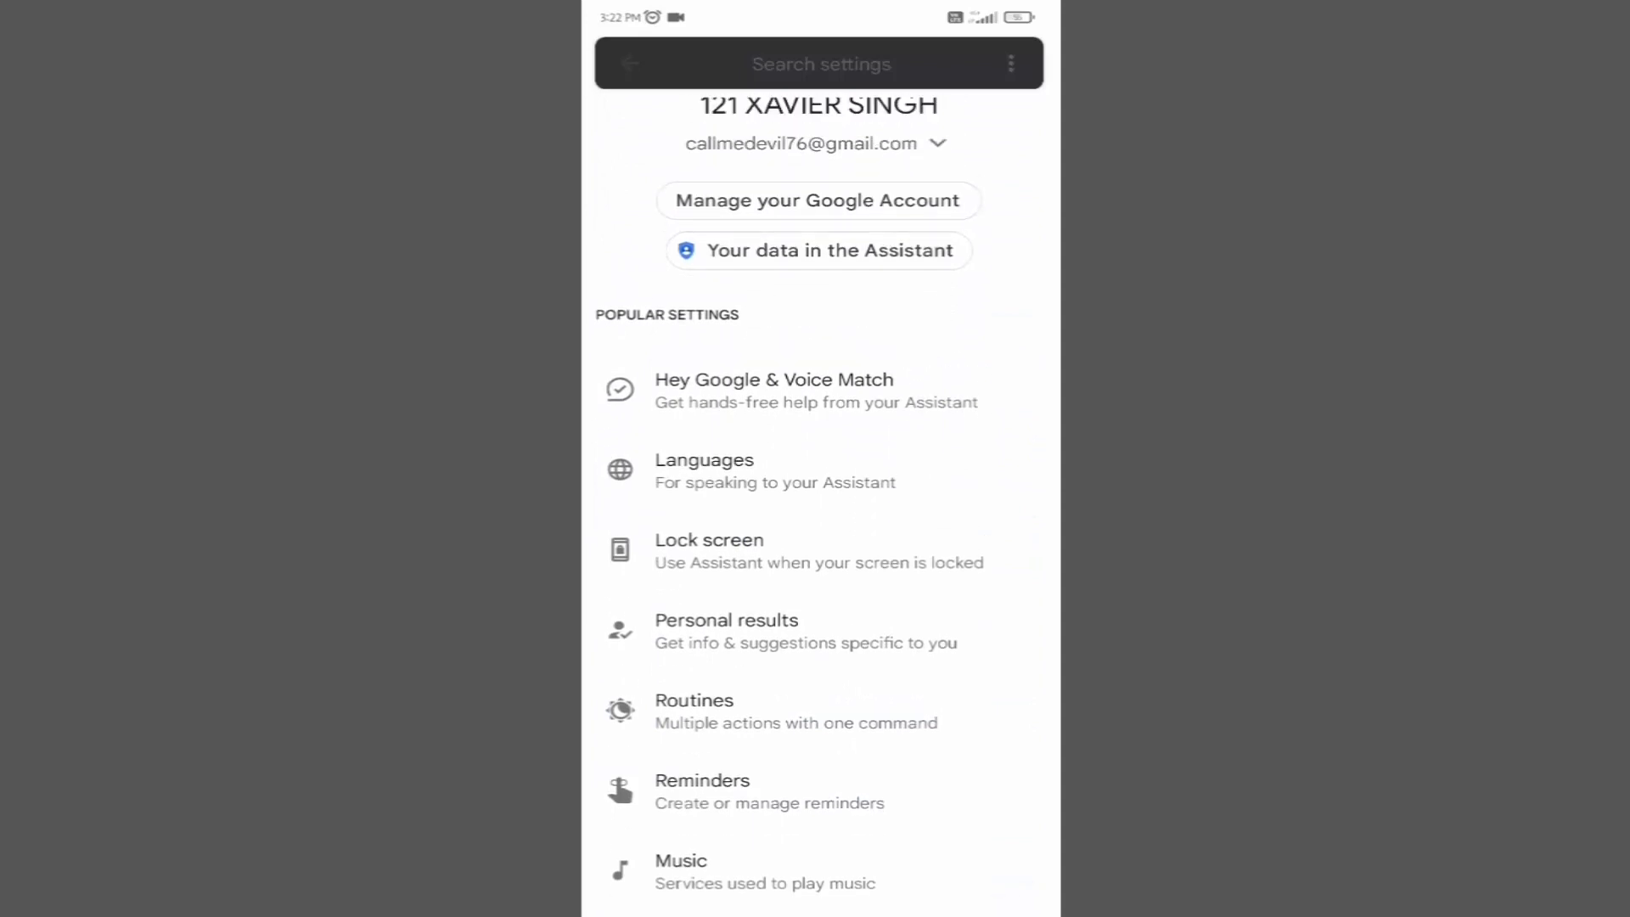
# Start Hey Google & Voice Match setup, pass the introduction and agree to Voice Match terms
pyautogui.click(774, 390)
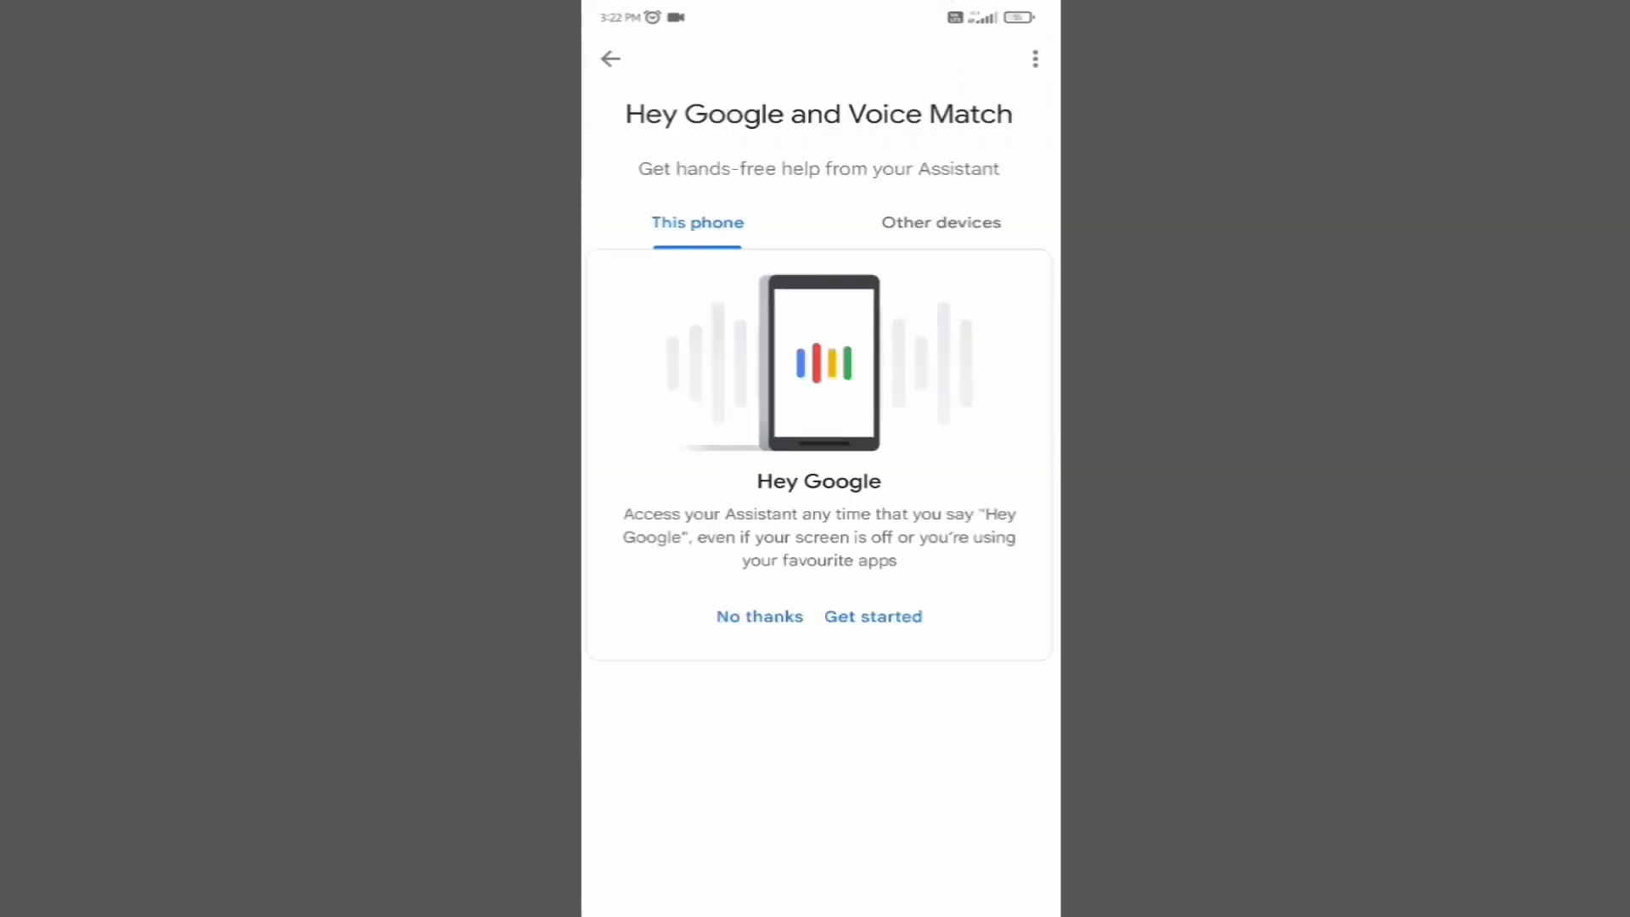
pyautogui.click(872, 614)
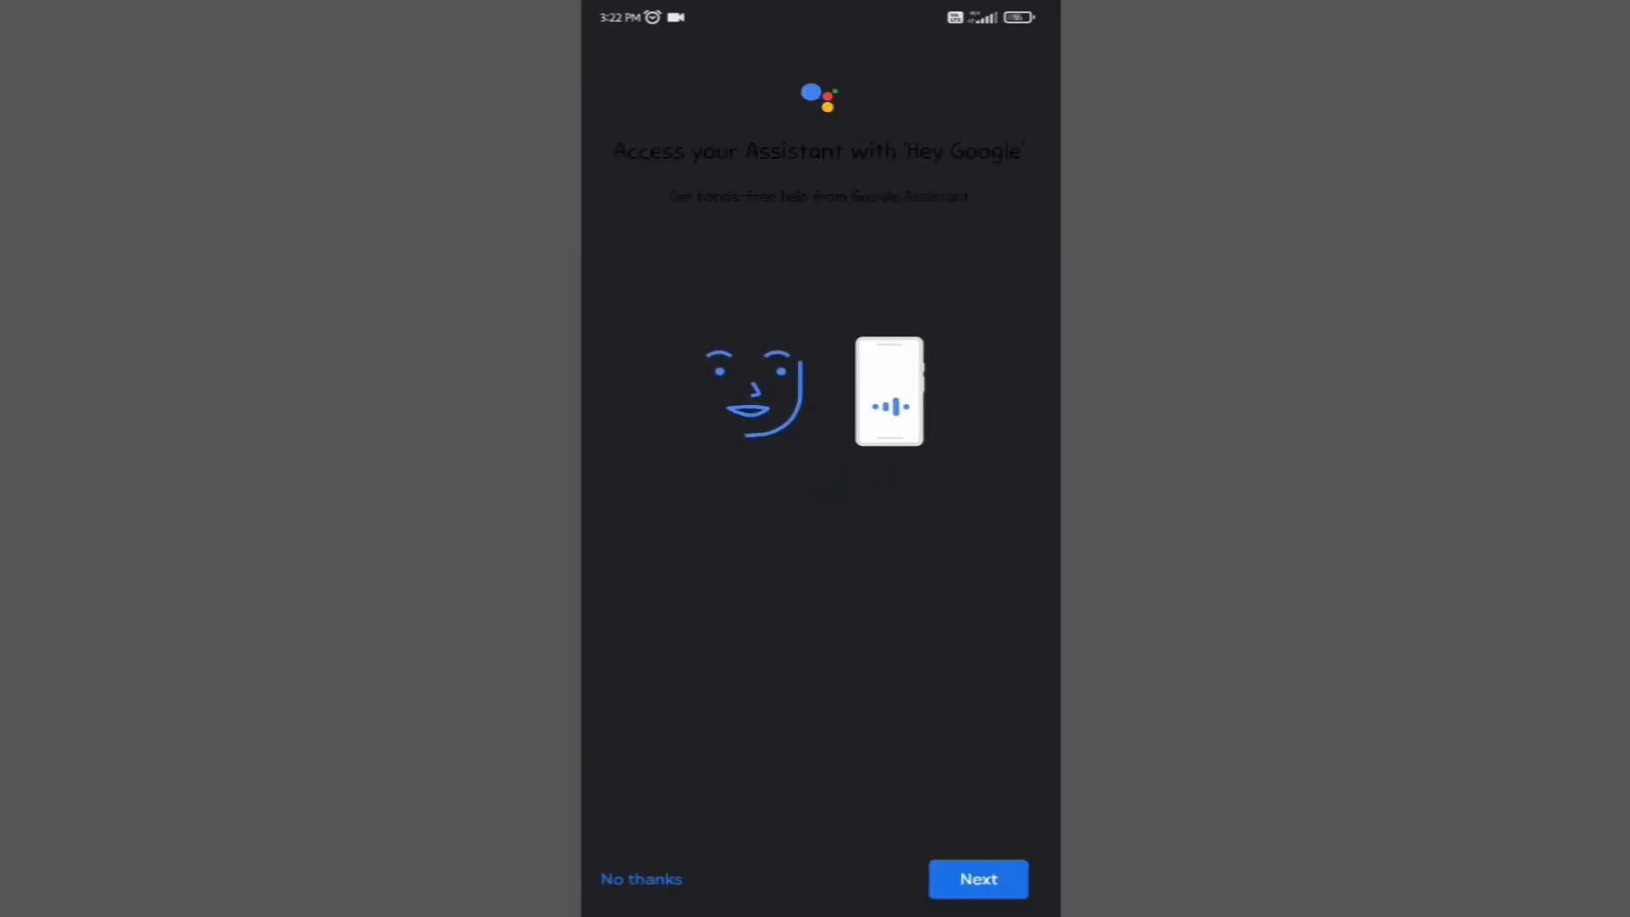
pyautogui.click(974, 877)
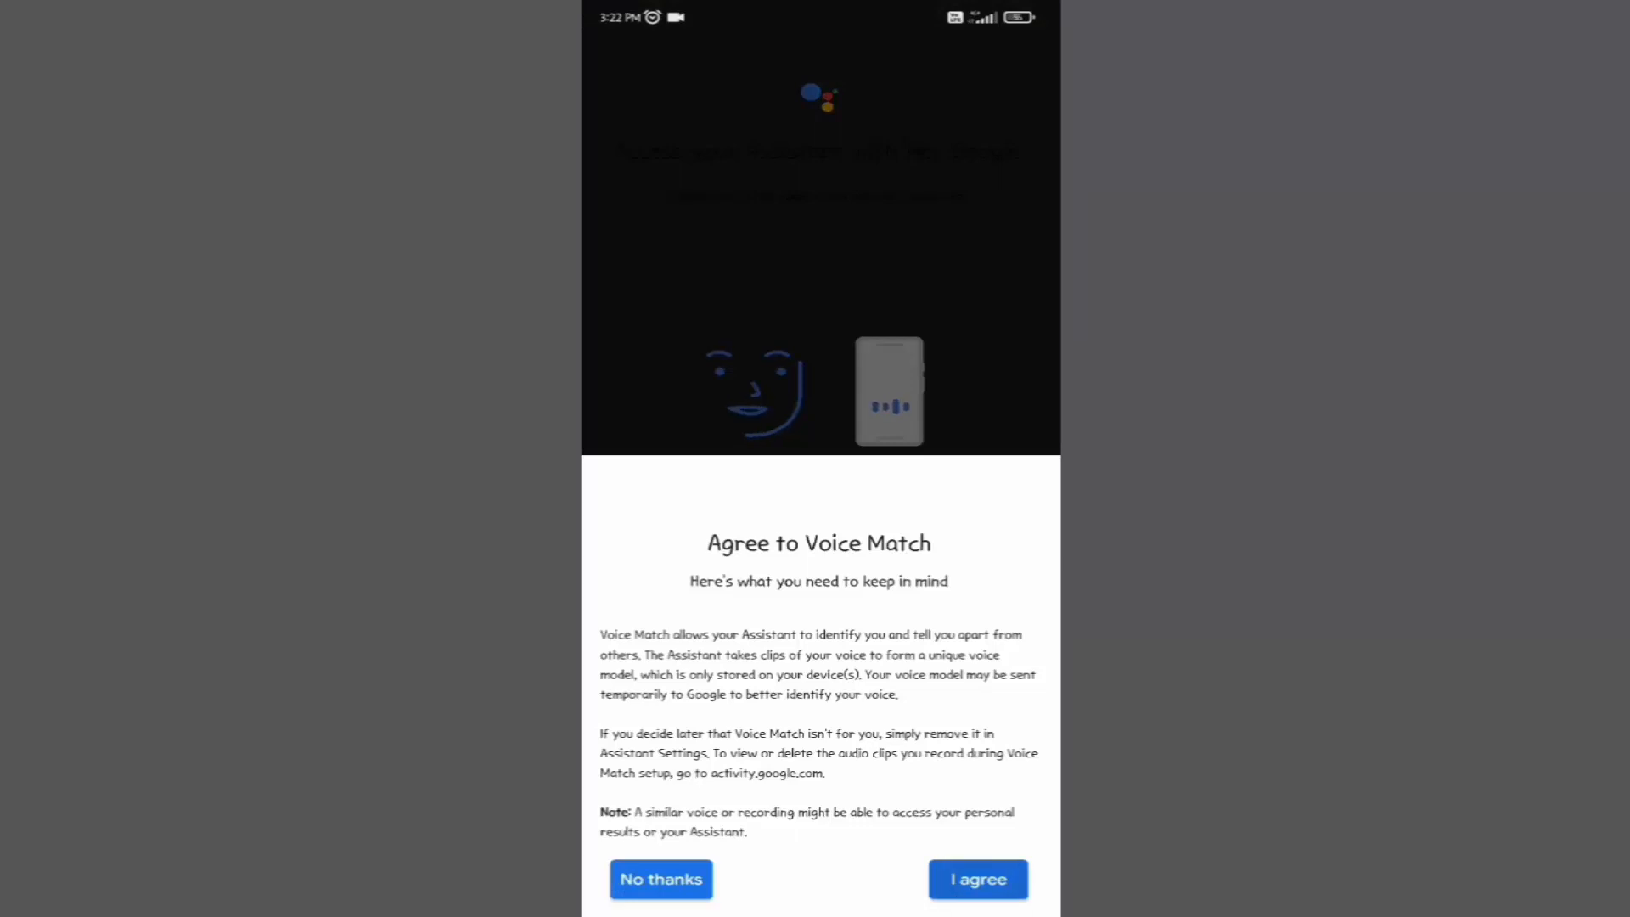
pyautogui.click(976, 878)
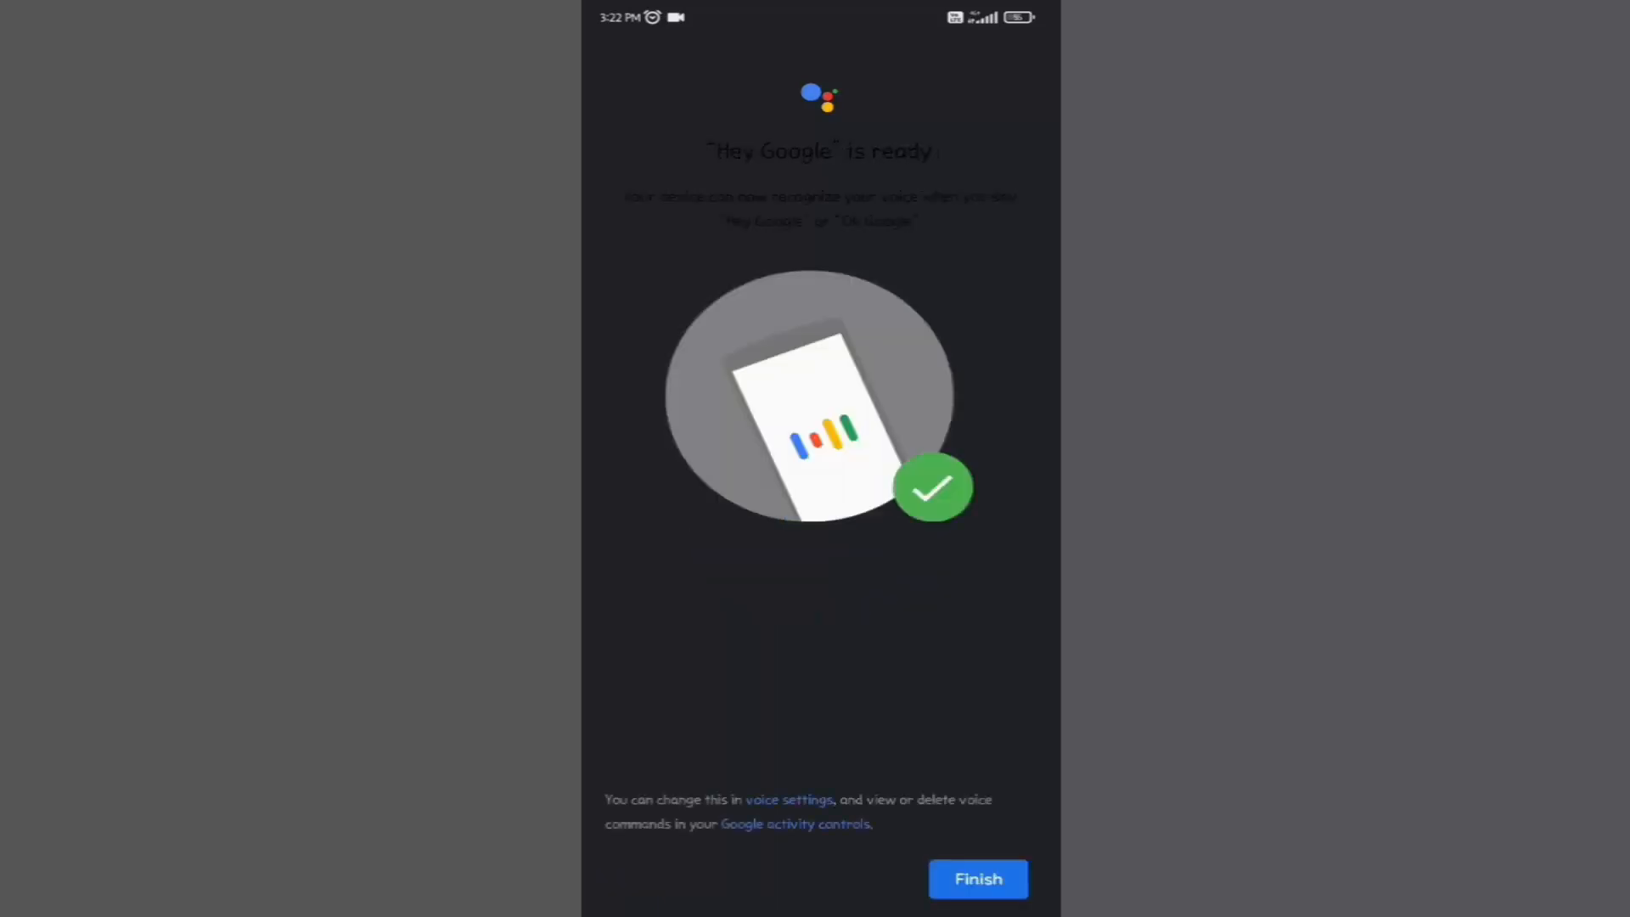
# Finish Voice Match with Not now for audio saving, leaving Hey Google on, and go back
pyautogui.click(976, 877)
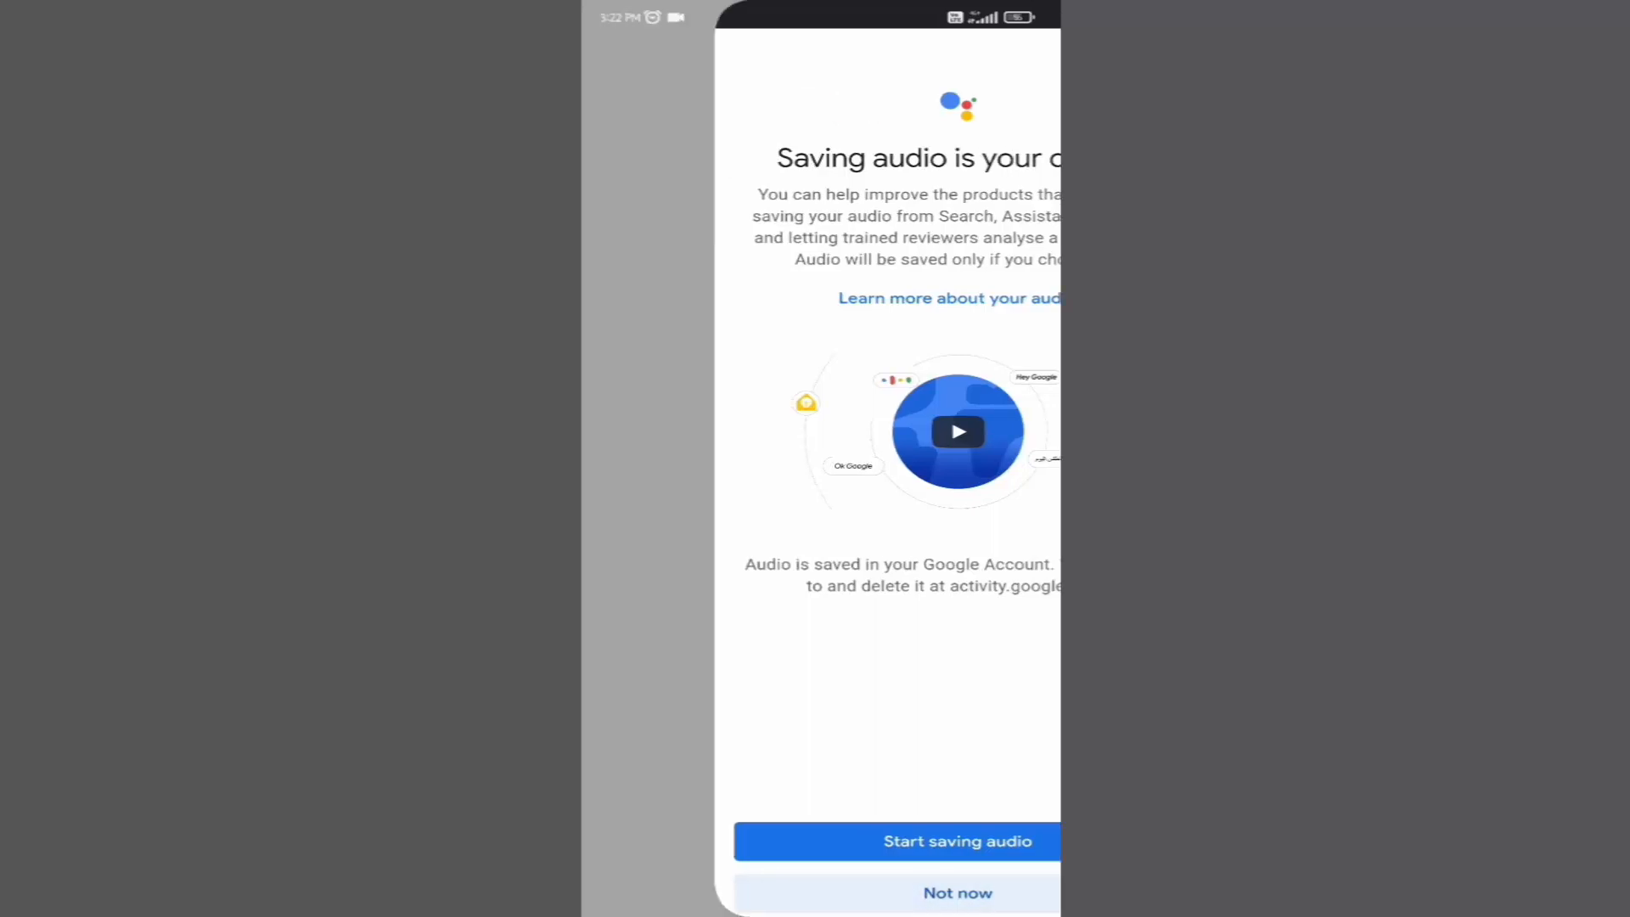
pyautogui.click(956, 893)
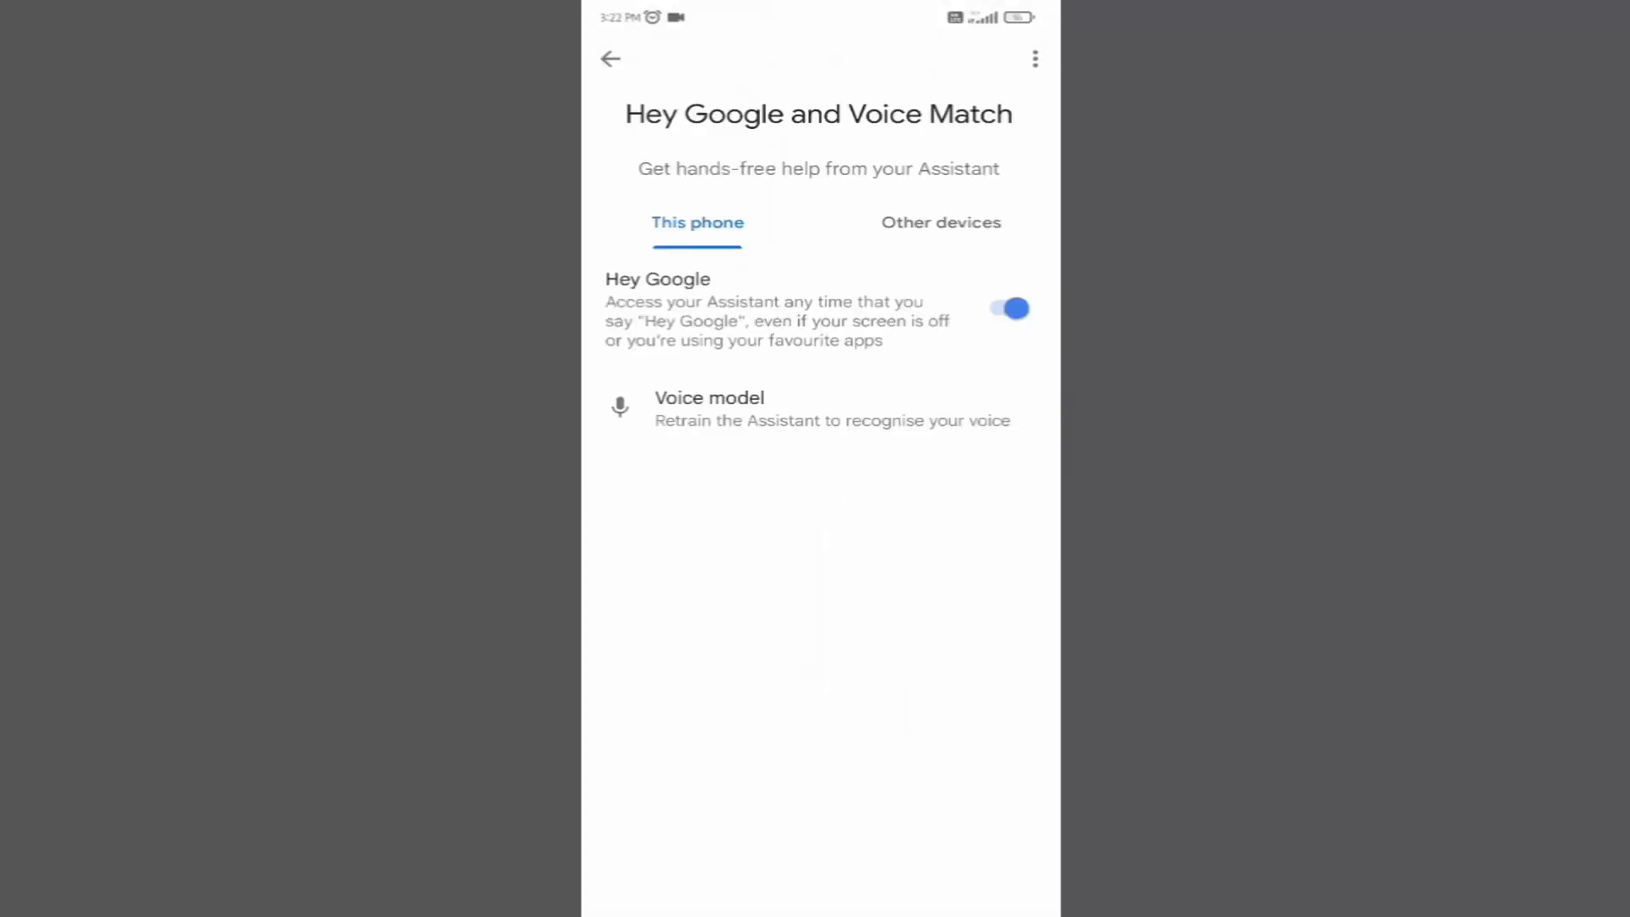
pyautogui.click(609, 58)
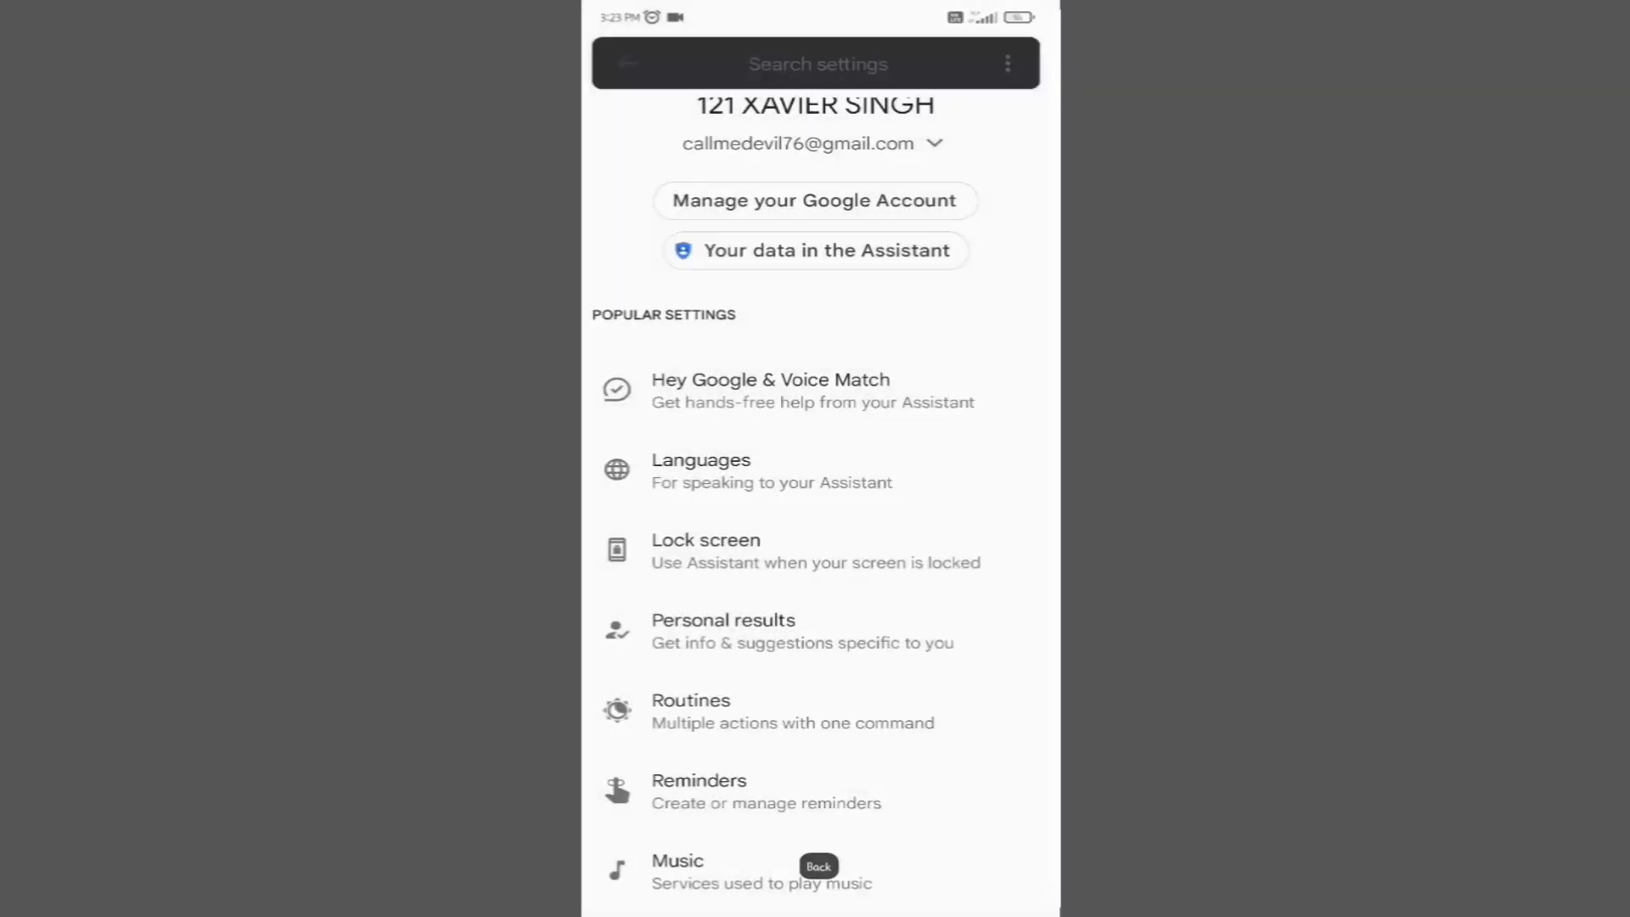
# Open Languages from Popular settings, showing English (India) as the Assistant language
pyautogui.scroll(-3)
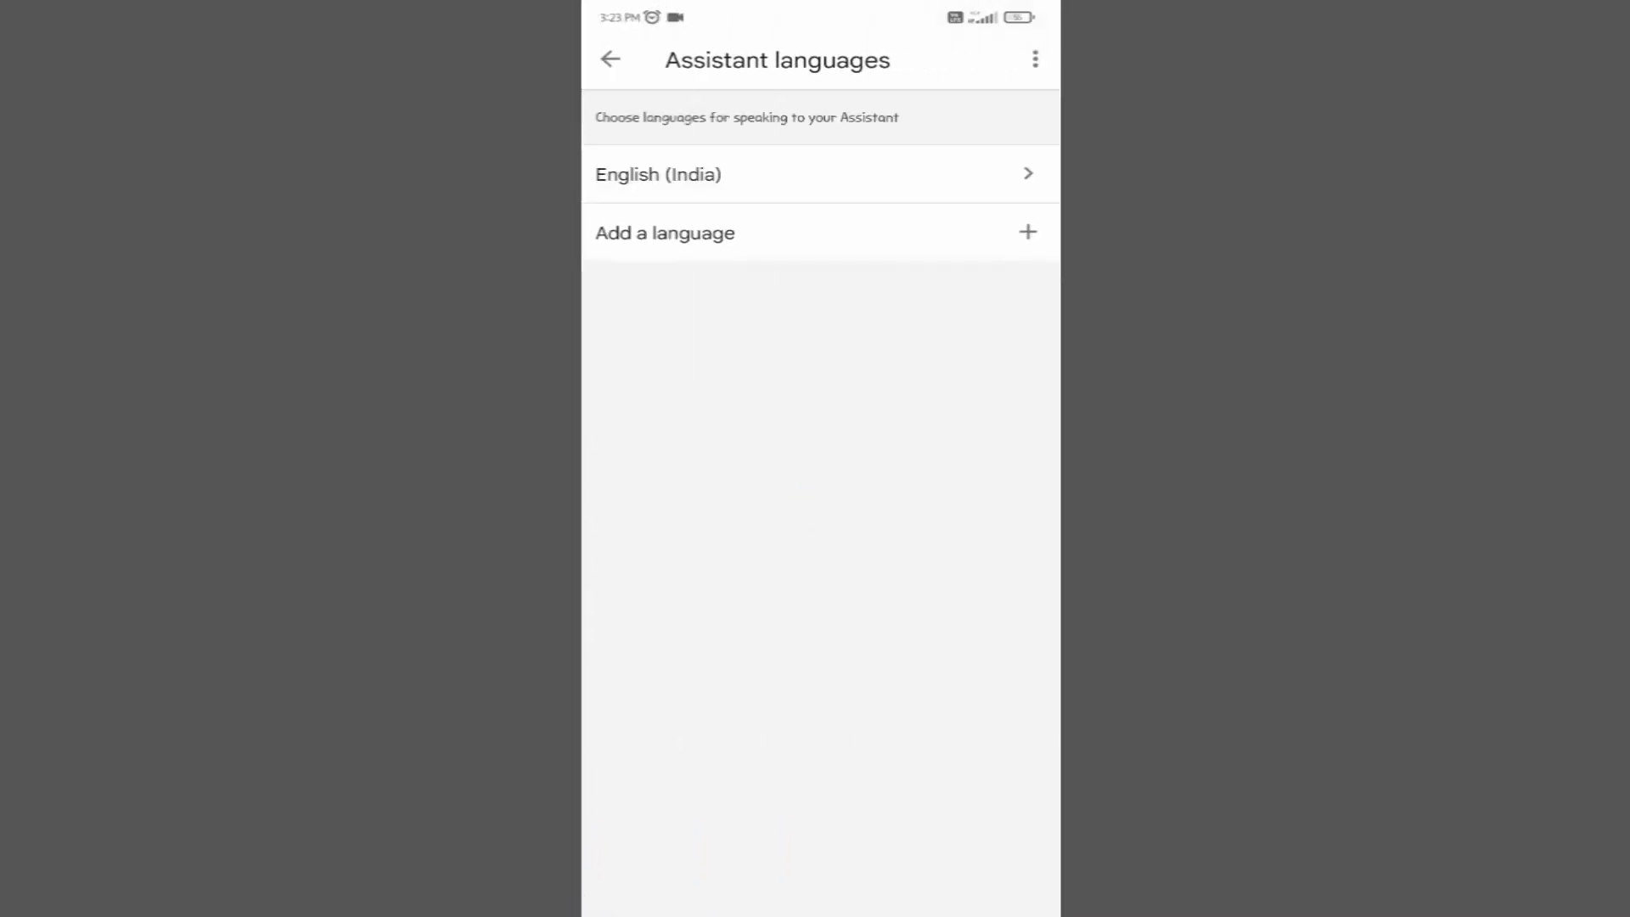
pyautogui.click(664, 232)
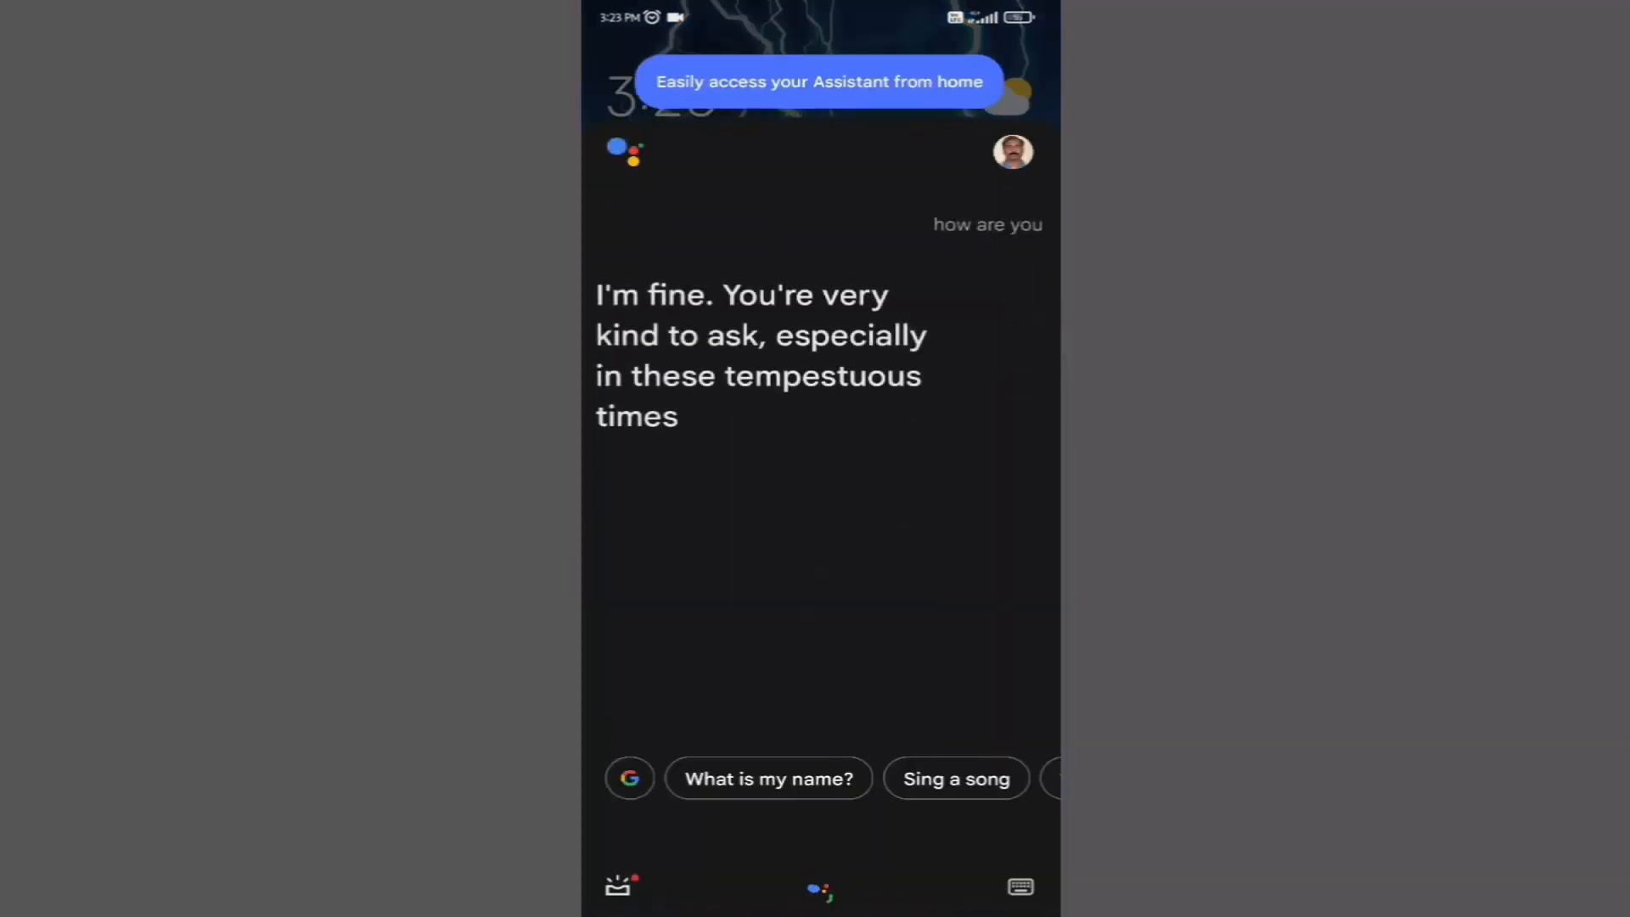
# Ask "Hey Google, how are you" and stop listening once the Assistant replies
pyautogui.click(818, 886)
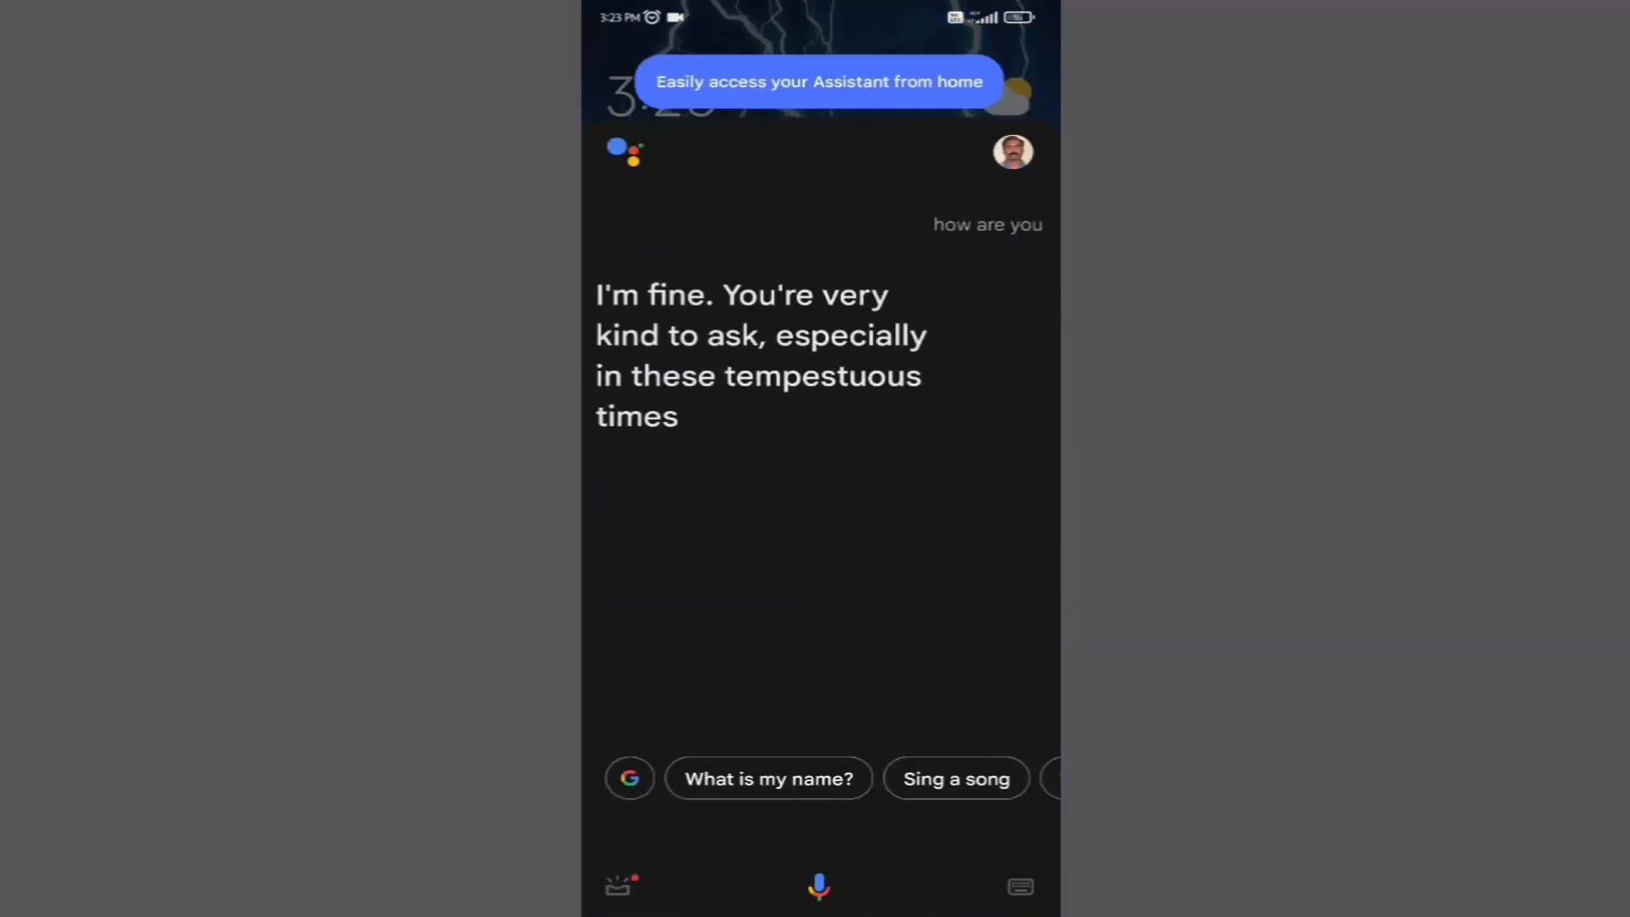